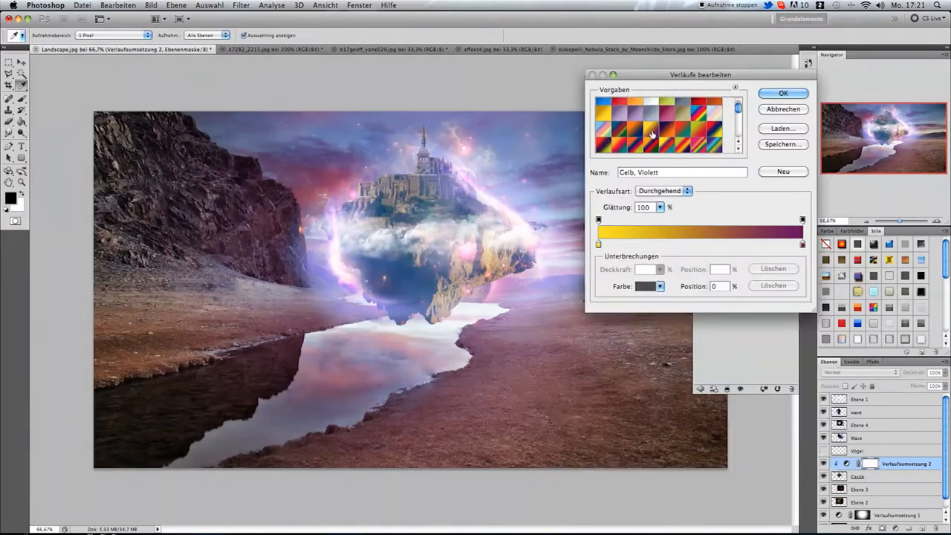
- Select the blue sky above the castle with the Magic Wand
click(783, 93)
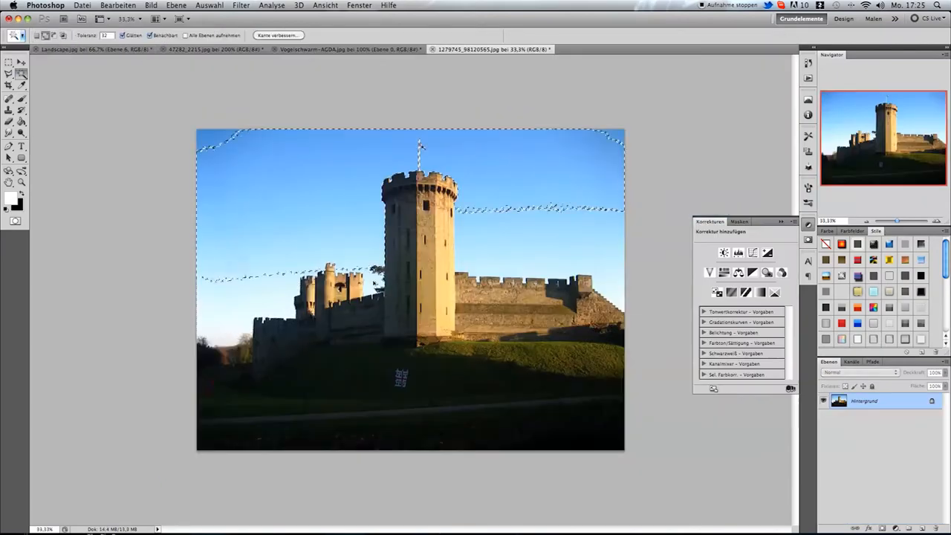
- Add the moon, small distant castle and a Brightness/Contrast adjustment layer
click(278, 35)
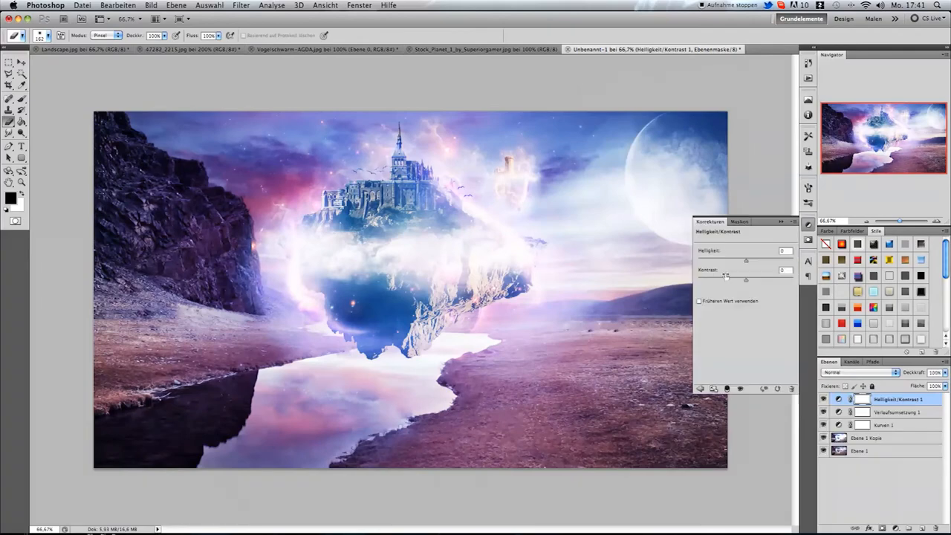
- Add a photo filter and signature, then save as Photoshop format with layers
click(21, 146)
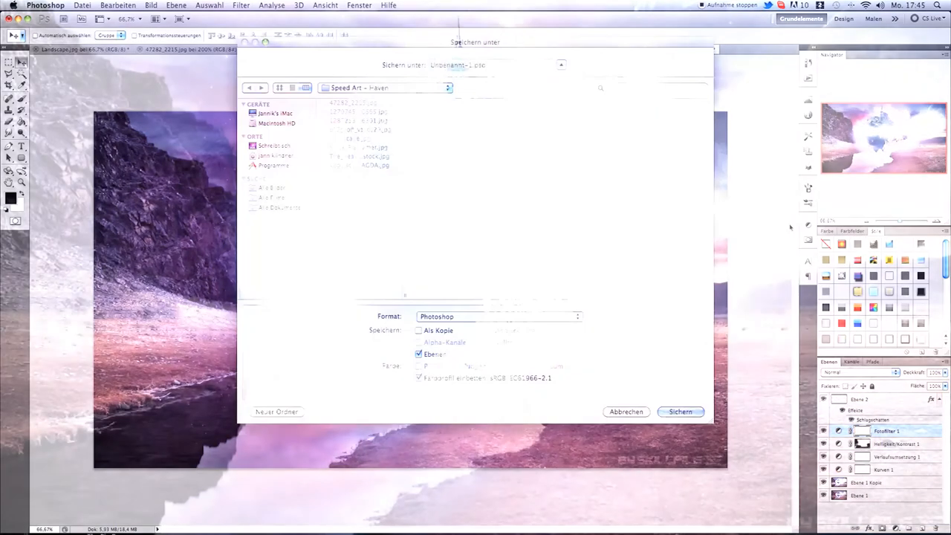
click(680, 412)
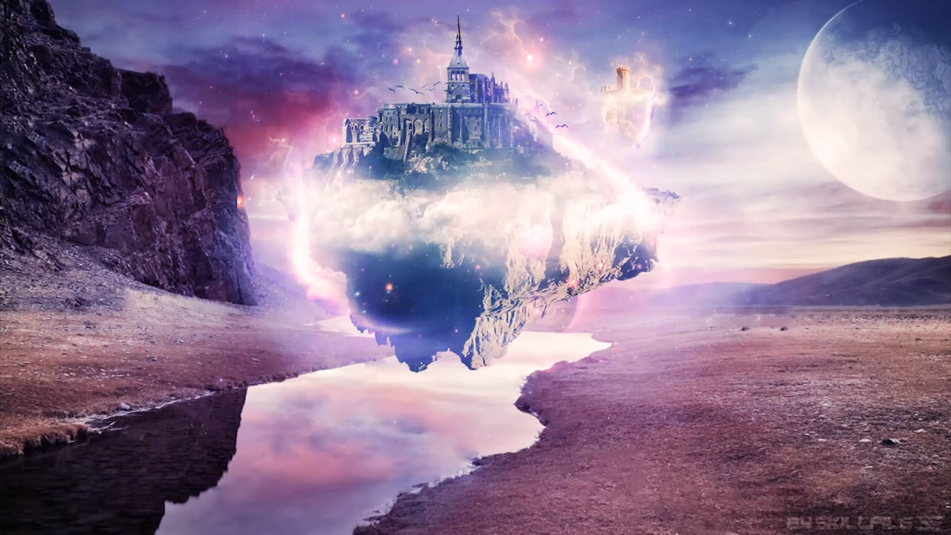